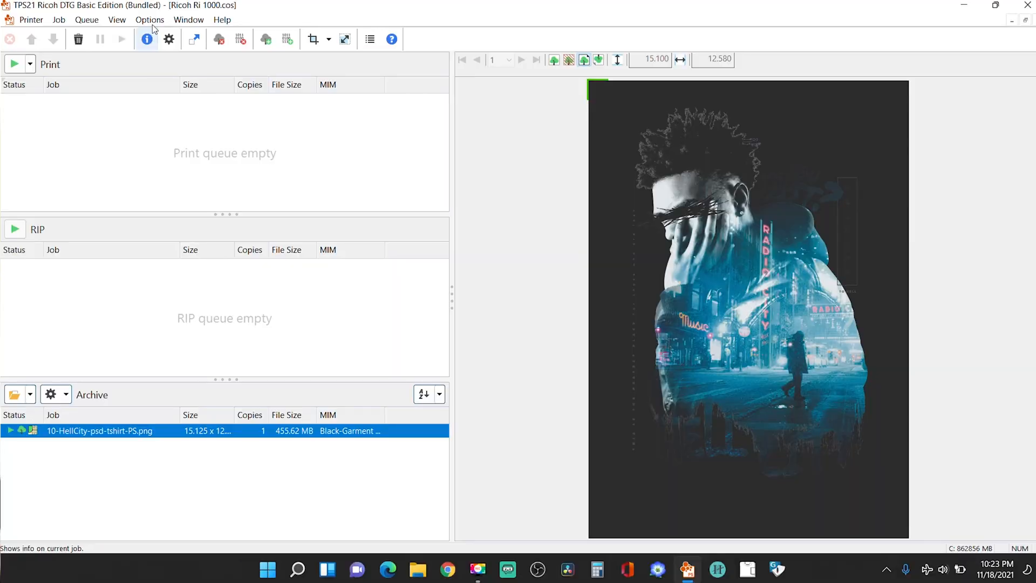
- Review the Anvil T-shirt media price of 2.1 $/ft² in Media Prices
left_click(149, 20)
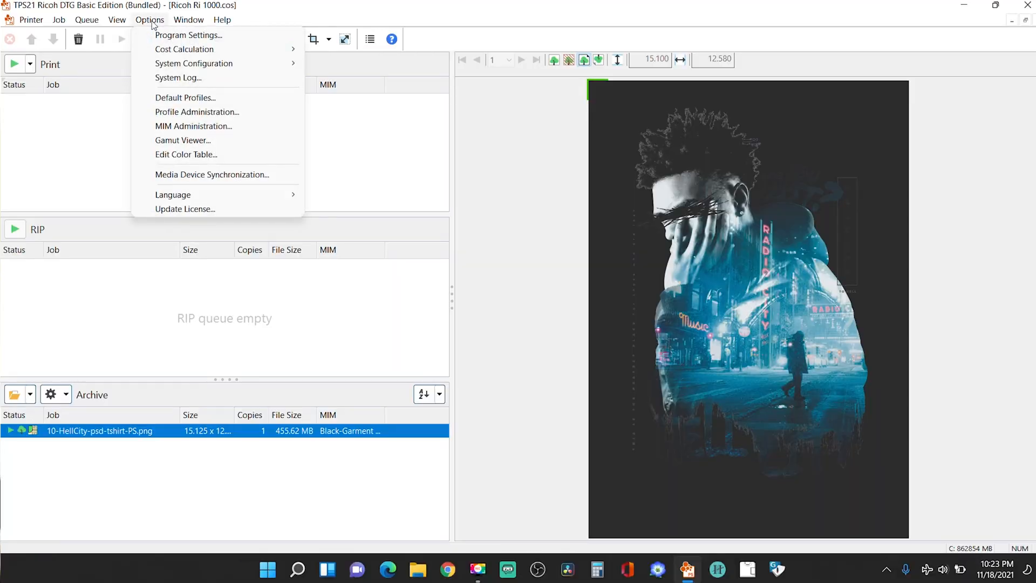
mouse_move(184, 49)
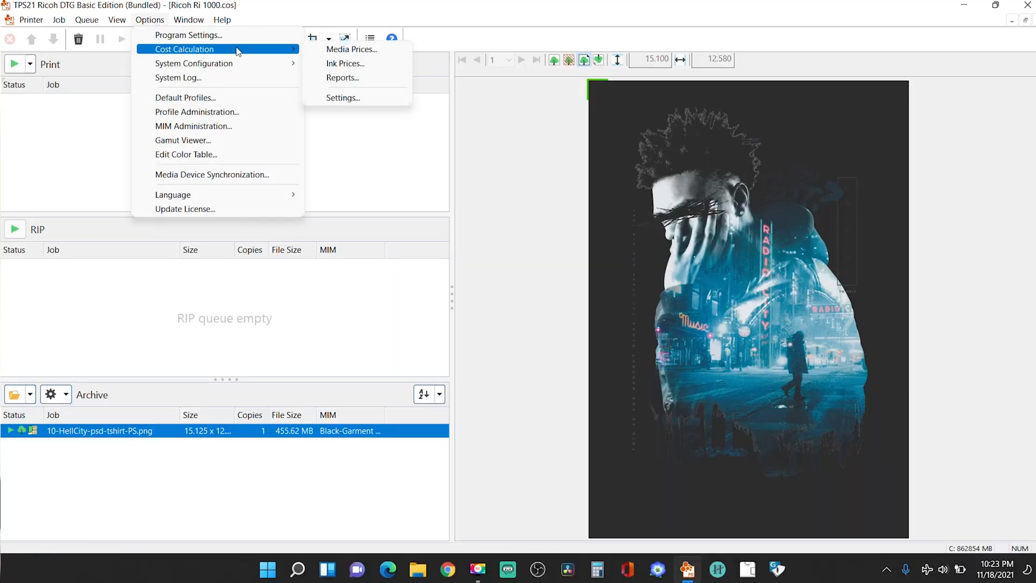
left_click(351, 49)
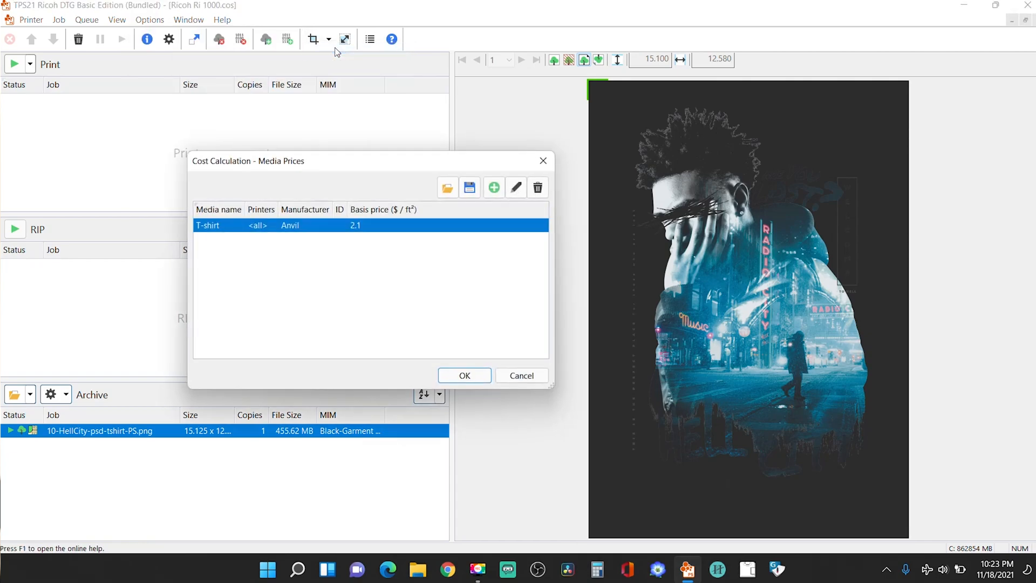
mouse_move(323, 228)
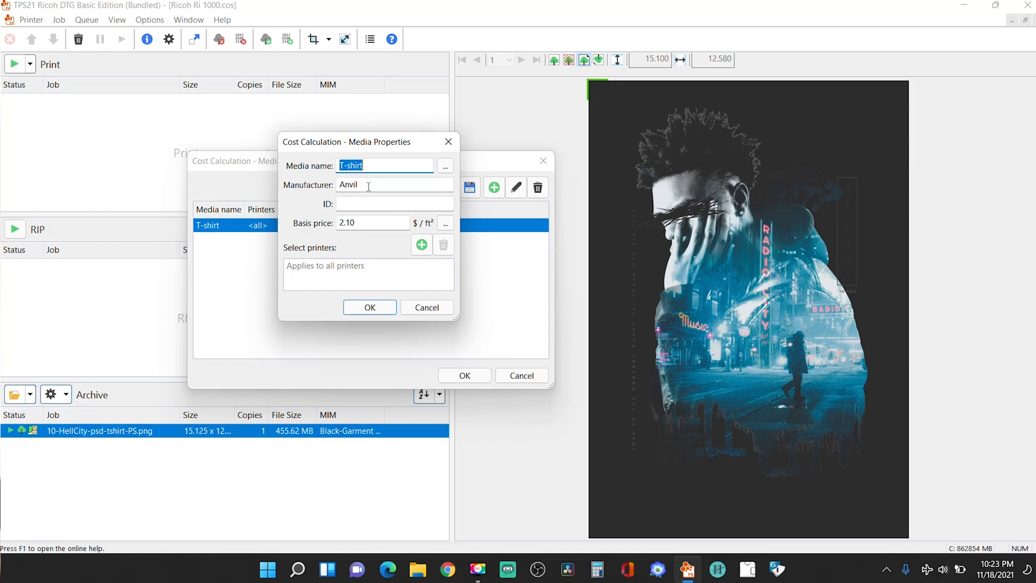
mouse_move(352, 254)
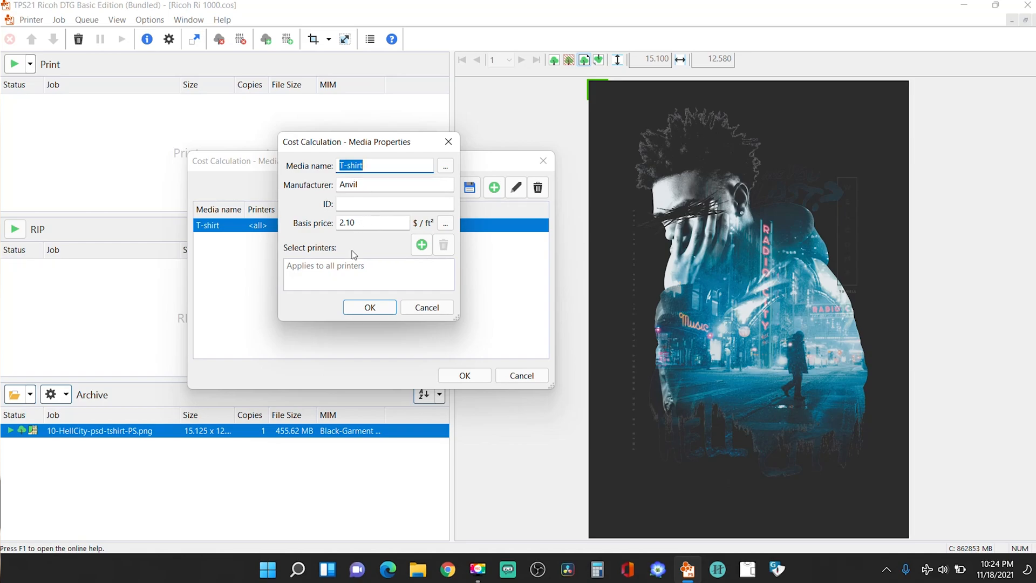
left_click(369, 307)
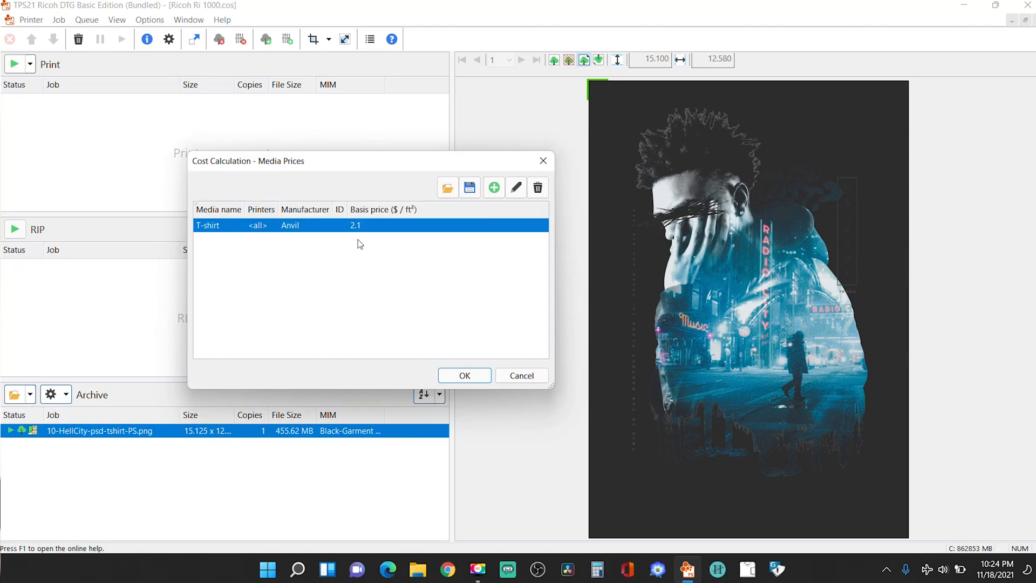
- Close Media Prices and inspect the Ricoh Ink entry priced at 0.31 $/ml
left_click(465, 376)
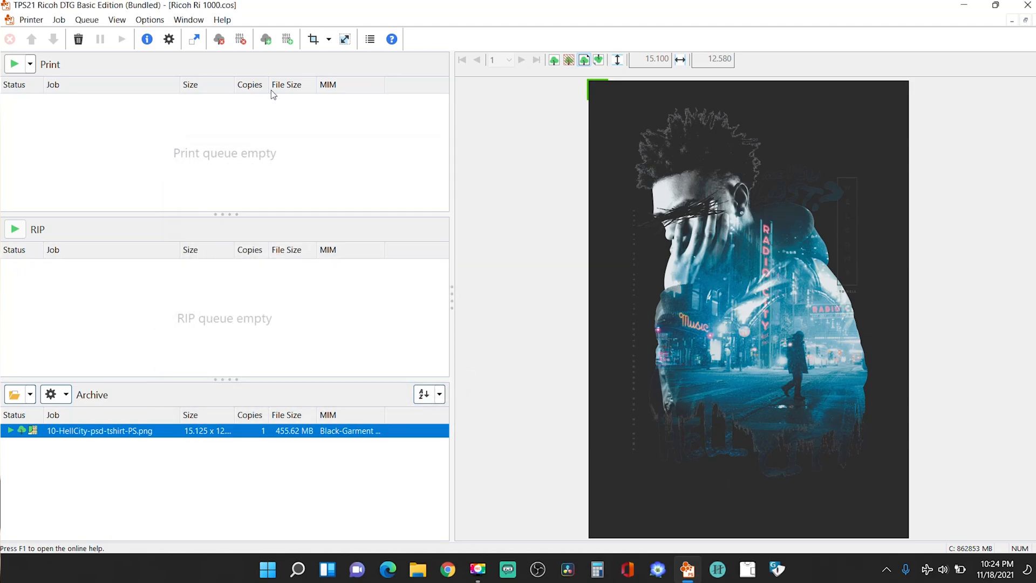
left_click(149, 19)
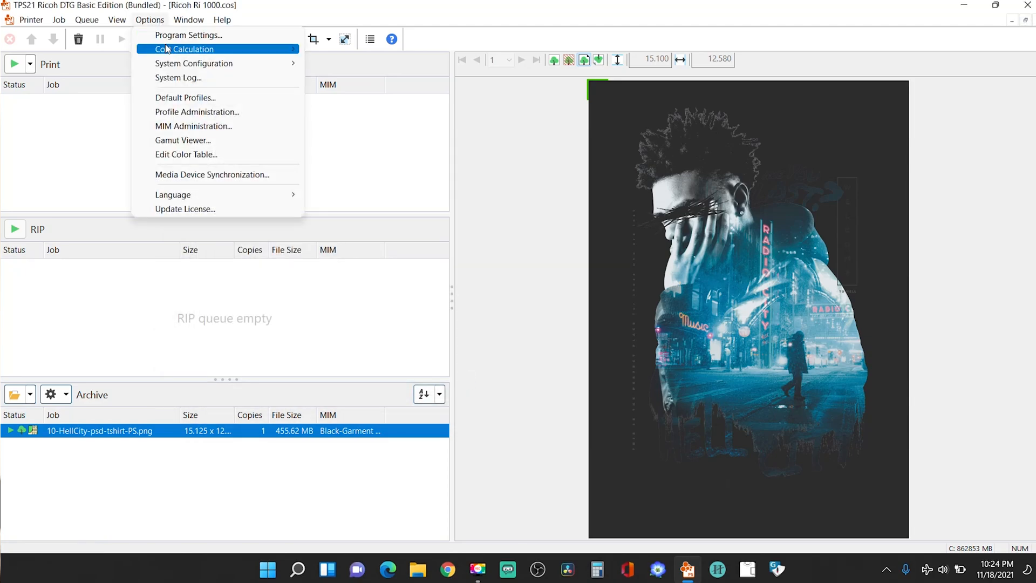
mouse_move(272, 58)
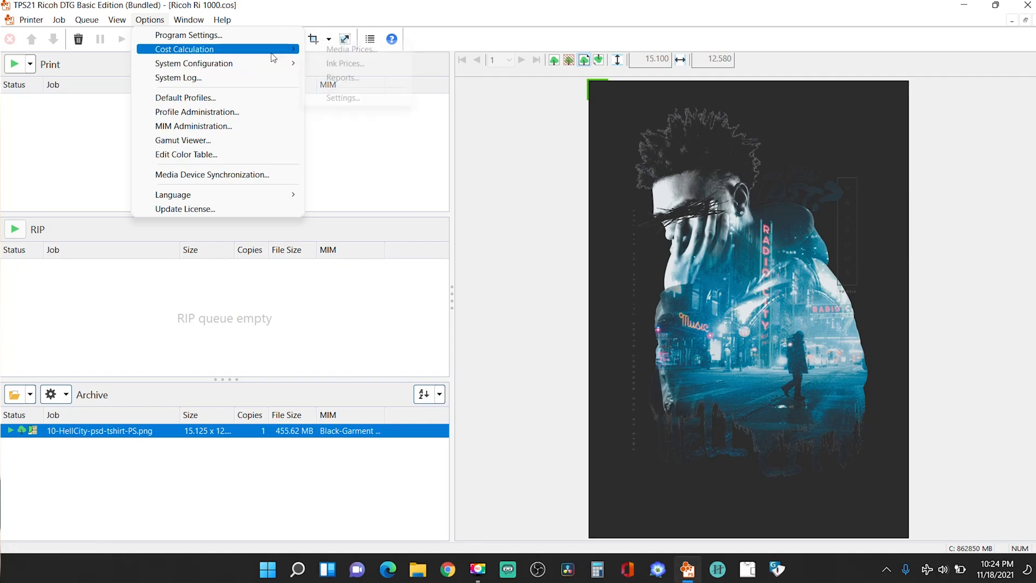
left_click(345, 63)
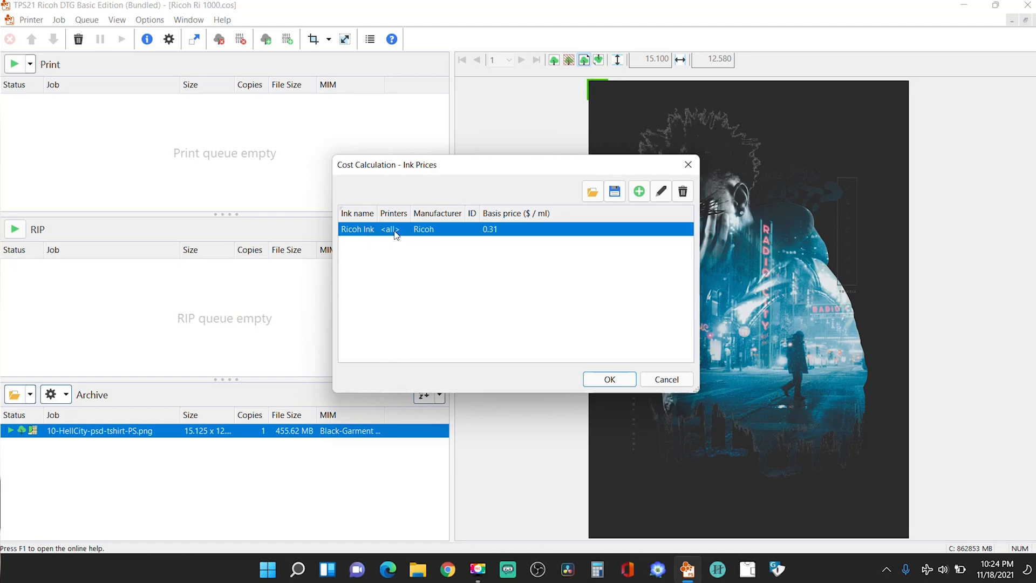
left_click(661, 191)
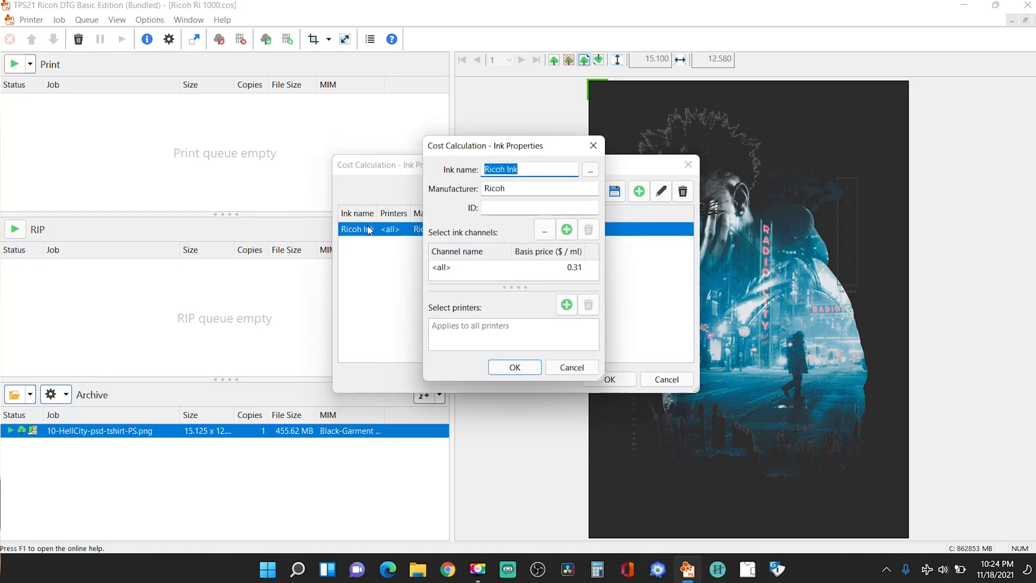